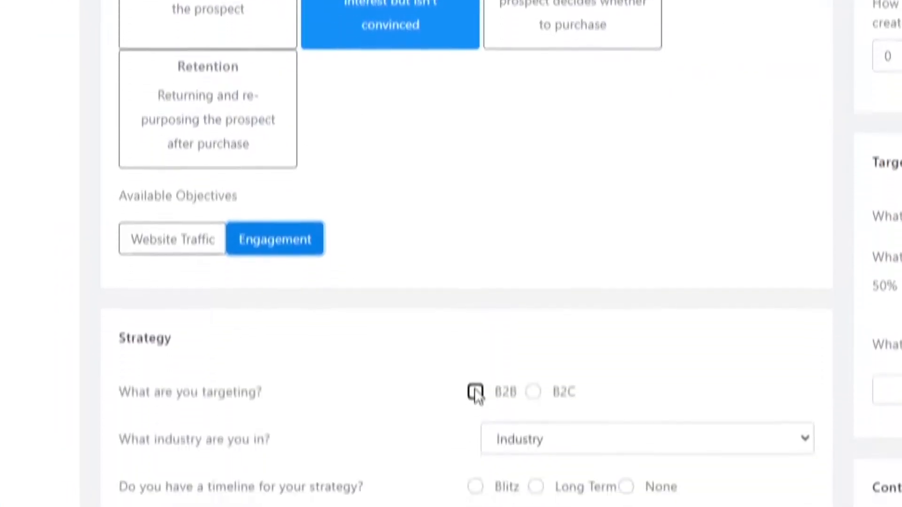
Mark the strategy as targeting B2B in the questionnaire
click(475, 392)
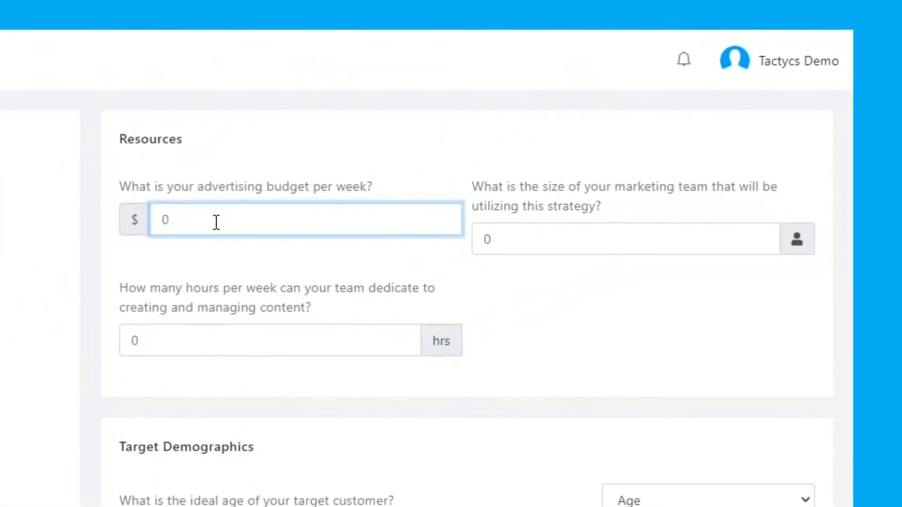
Enter 15 weekly hours and submit the questionnaire to generate strategies
text(15)
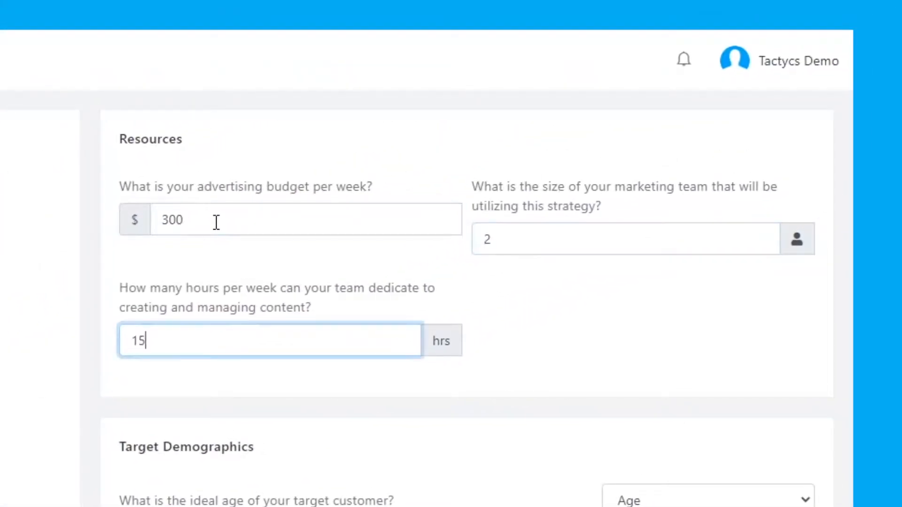
scroll(down, 3)
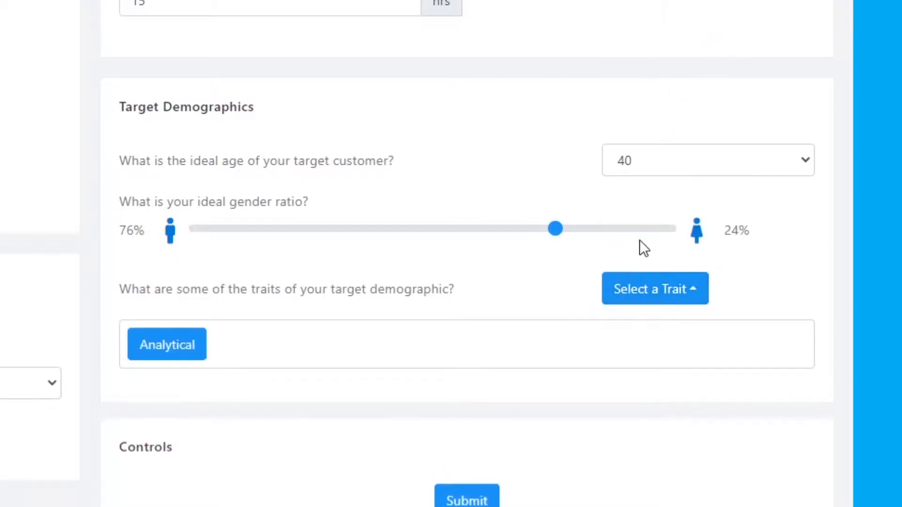
click(654, 288)
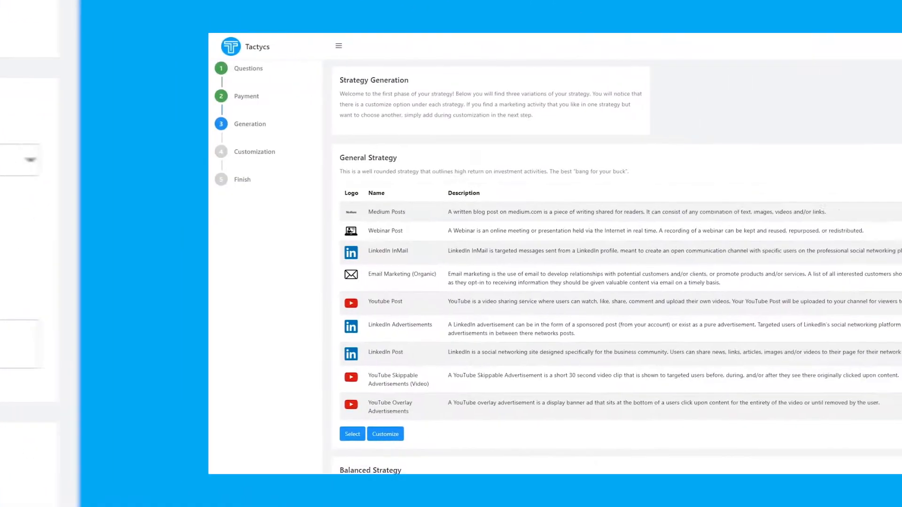
scroll(down, 3)
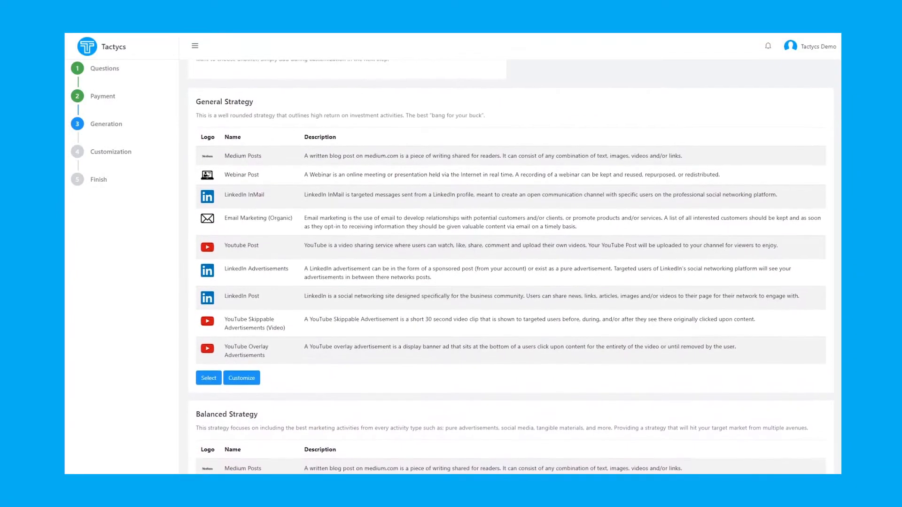
scroll(down, 3)
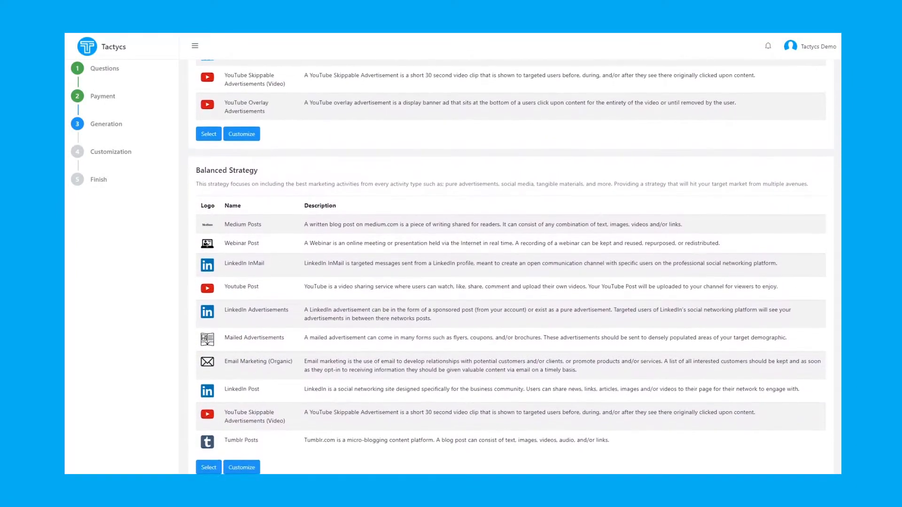
scroll(down, 3)
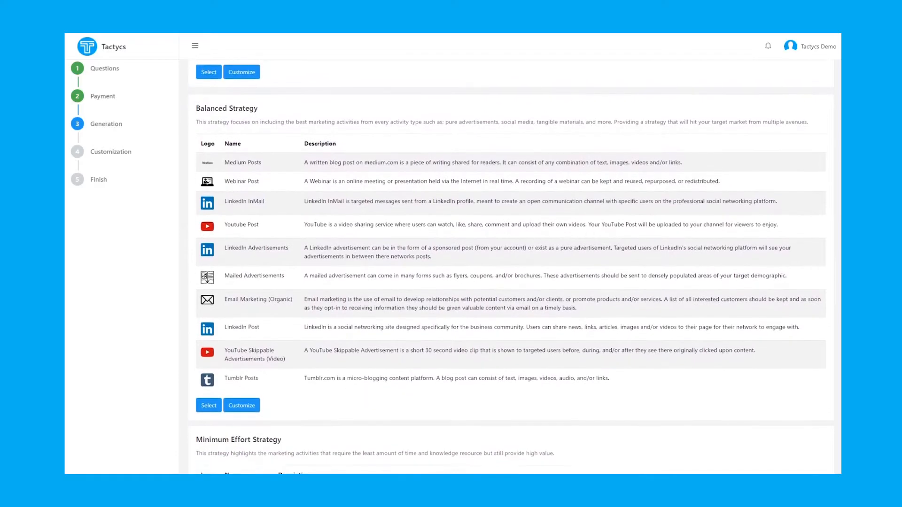
scroll(down, 3)
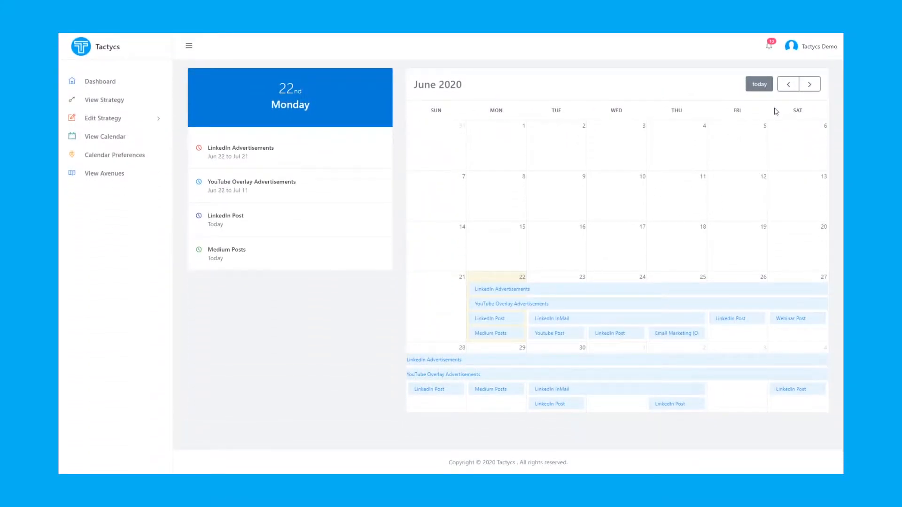
Advance the strategy calendar to July 2020, then move to the avenues overview
click(809, 83)
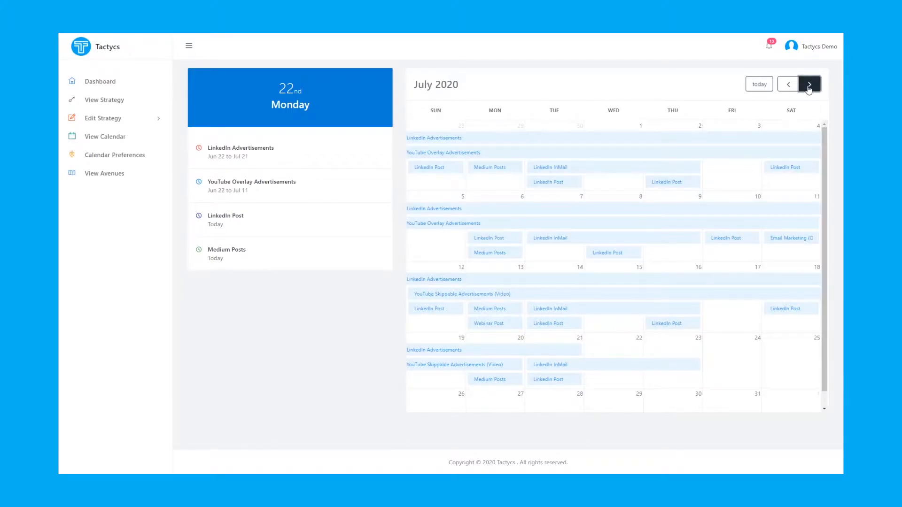
mouse_move(808, 83)
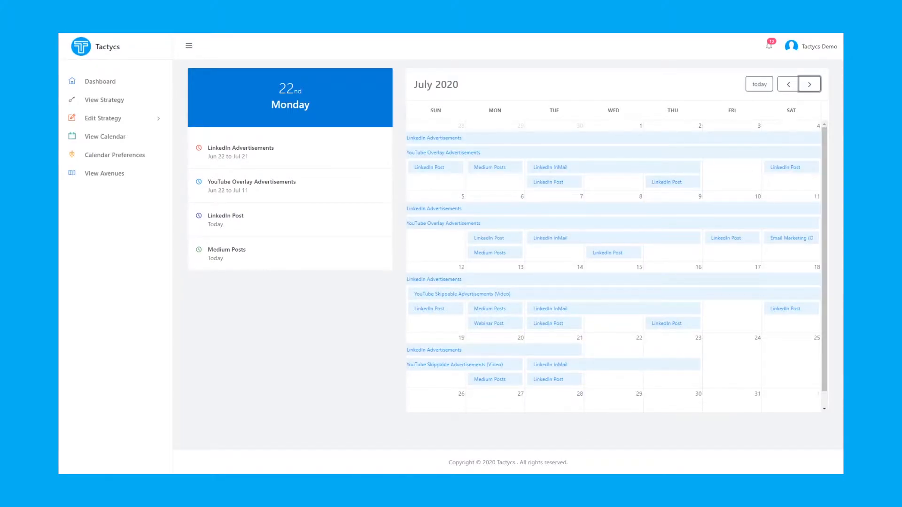
click(104, 173)
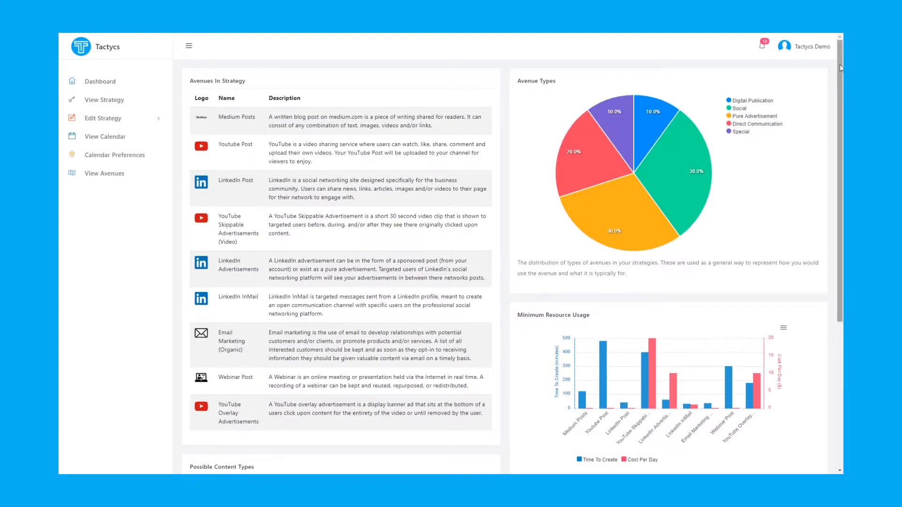
Show the current strategy list including Google Ads Remarketing
click(99, 137)
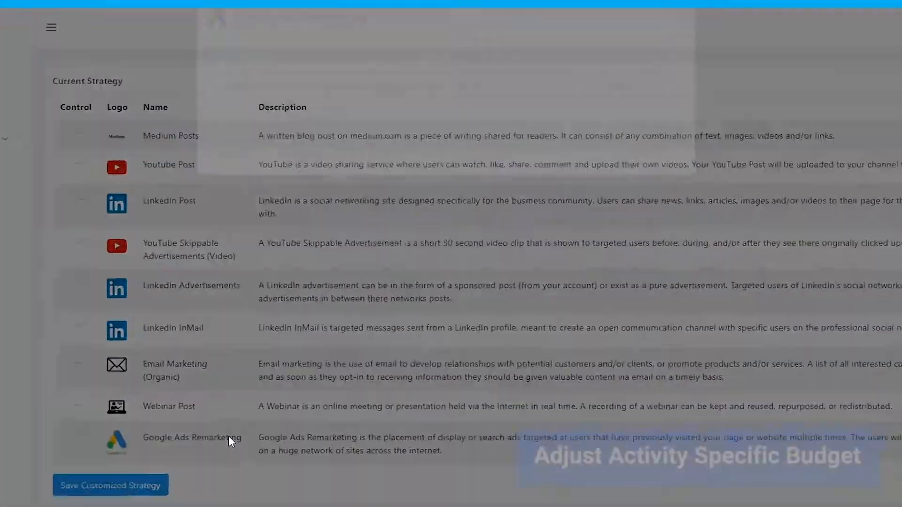
Update Google Ads Remarketing to $20 per day over 31-day events
click(191, 437)
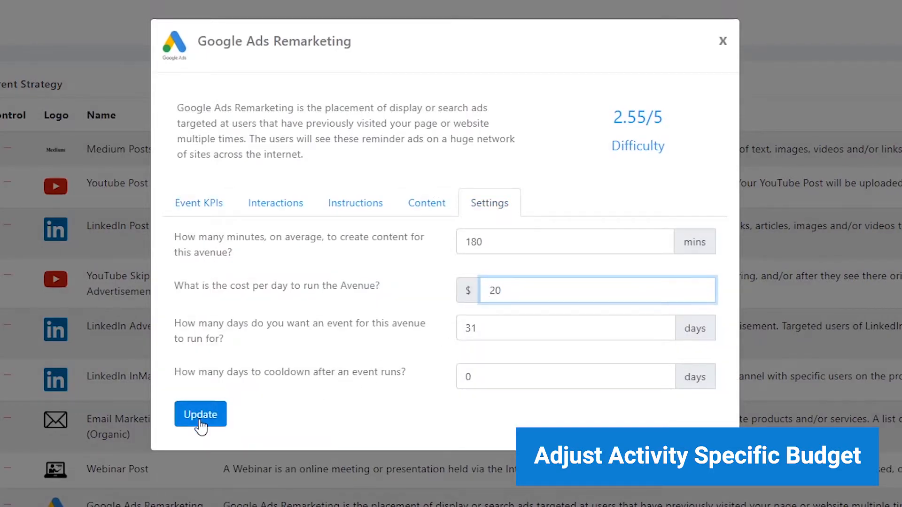
click(201, 414)
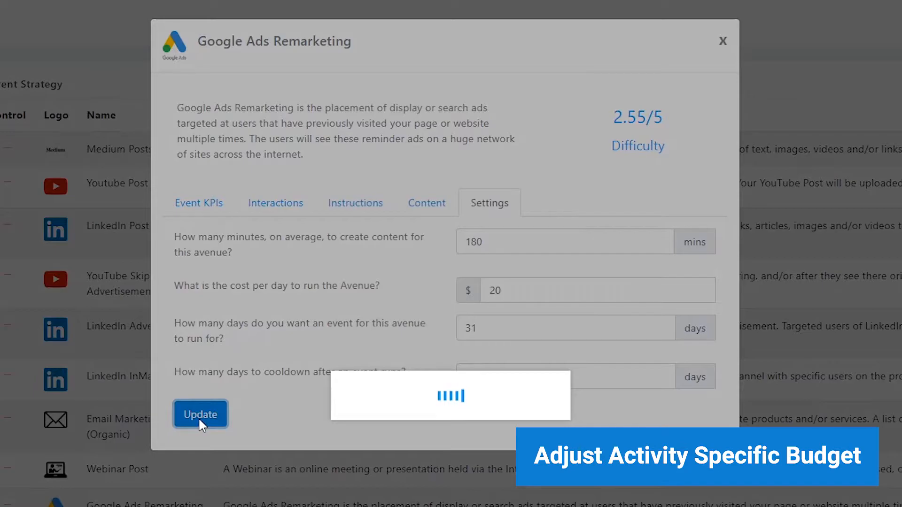
click(200, 414)
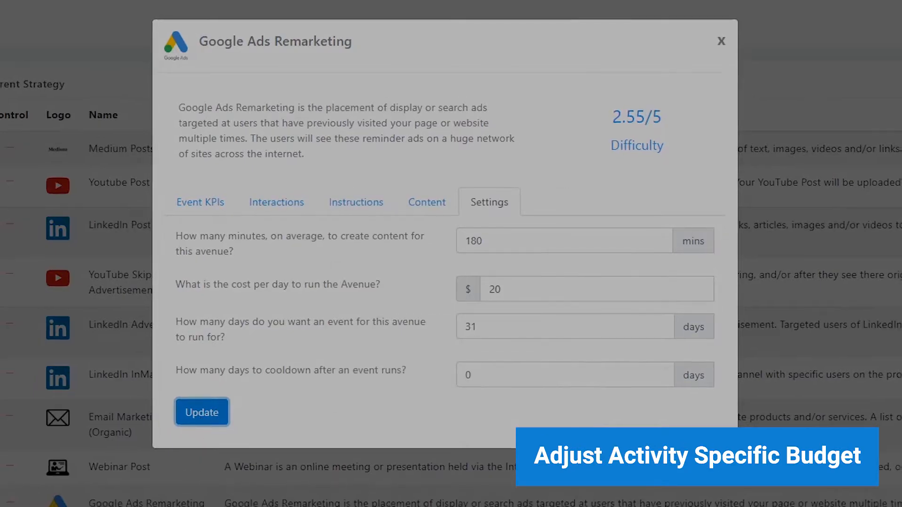
click(201, 413)
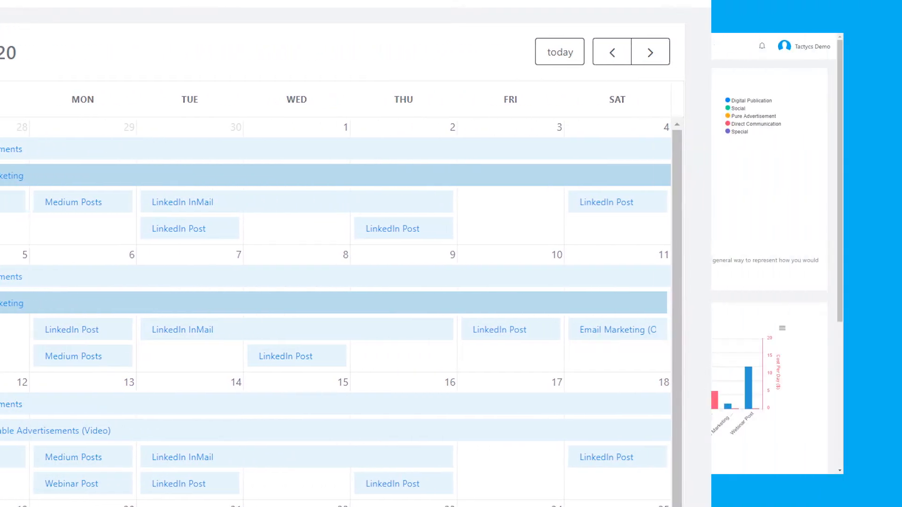
Show the Medium Posts avenue details and event history
click(74, 202)
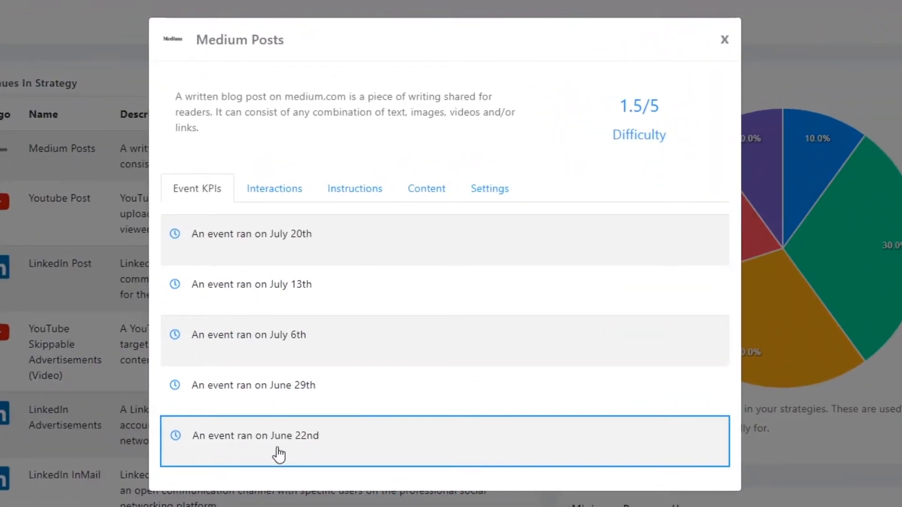
Log 14 link clicks as KPIs for the June 22nd Medium Posts event
click(256, 435)
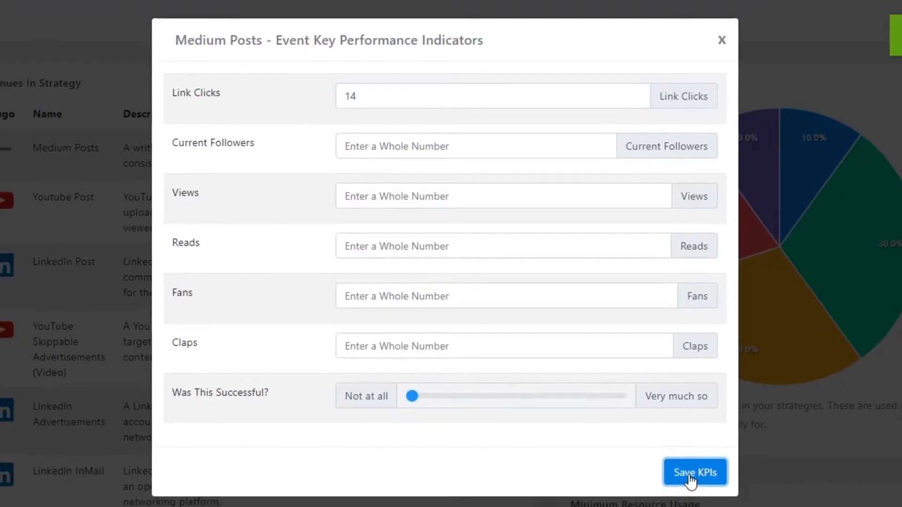
click(695, 473)
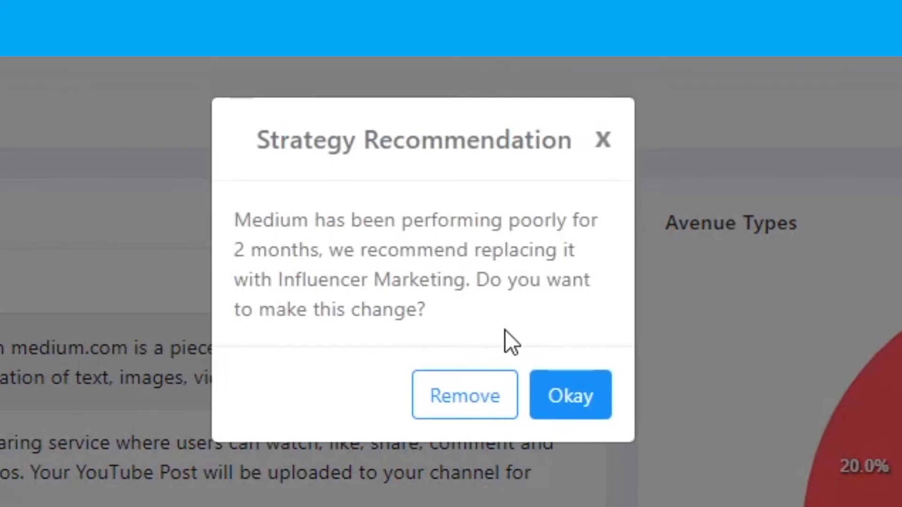
Dismiss the recommendation to replace Medium with Influencer Marketing
click(570, 395)
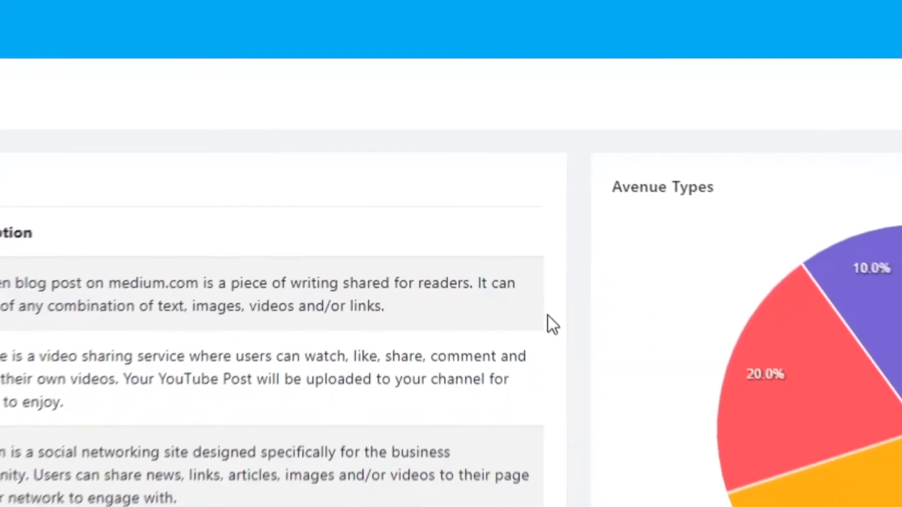